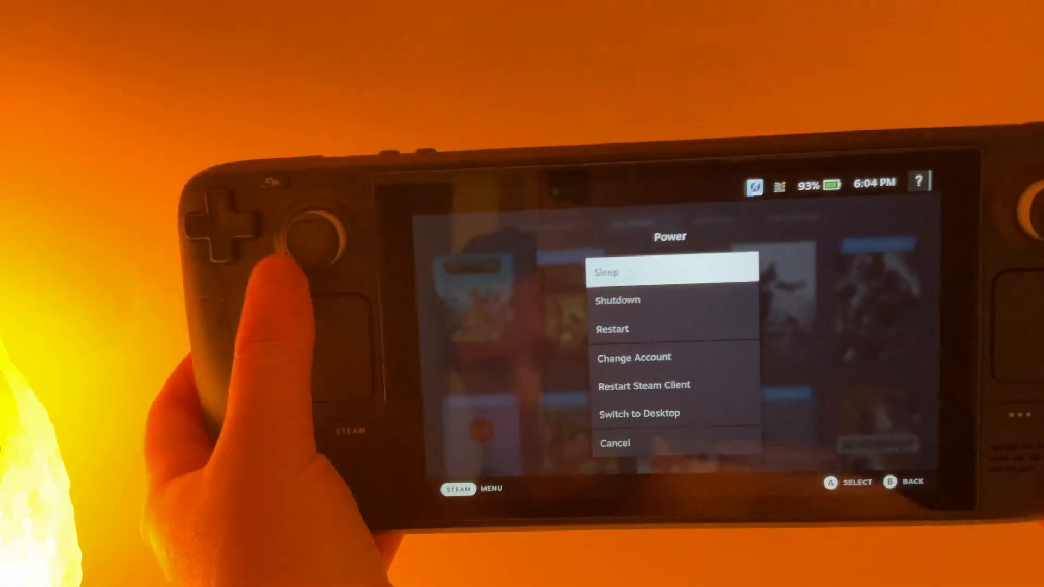
Choose Switch to Desktop from the Power menu to enter Desktop Mode
left_click(637, 413)
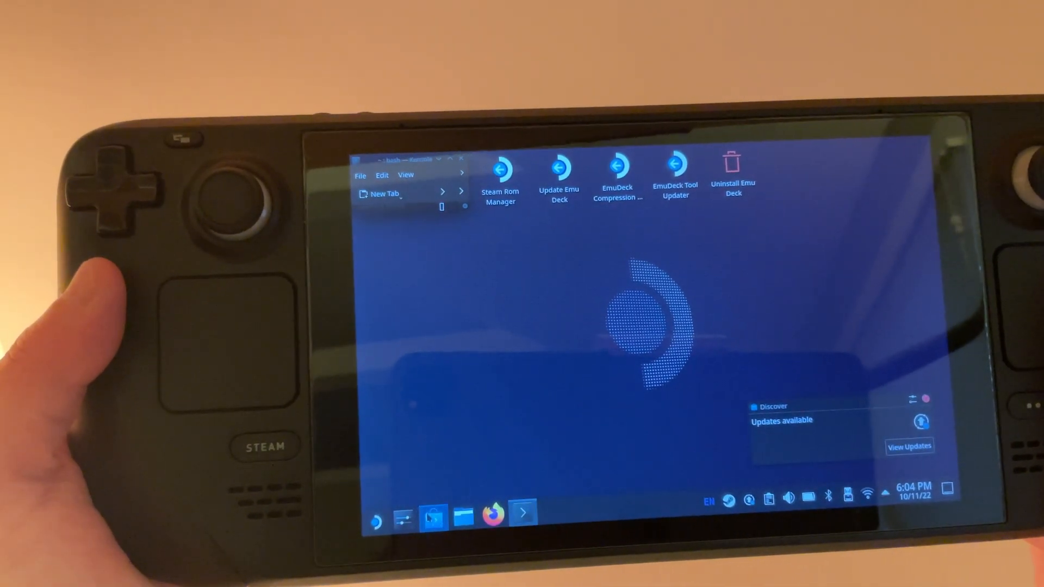
Open Discover and search the store for 'proton' to find ProtonUp-Qt
left_click(908, 446)
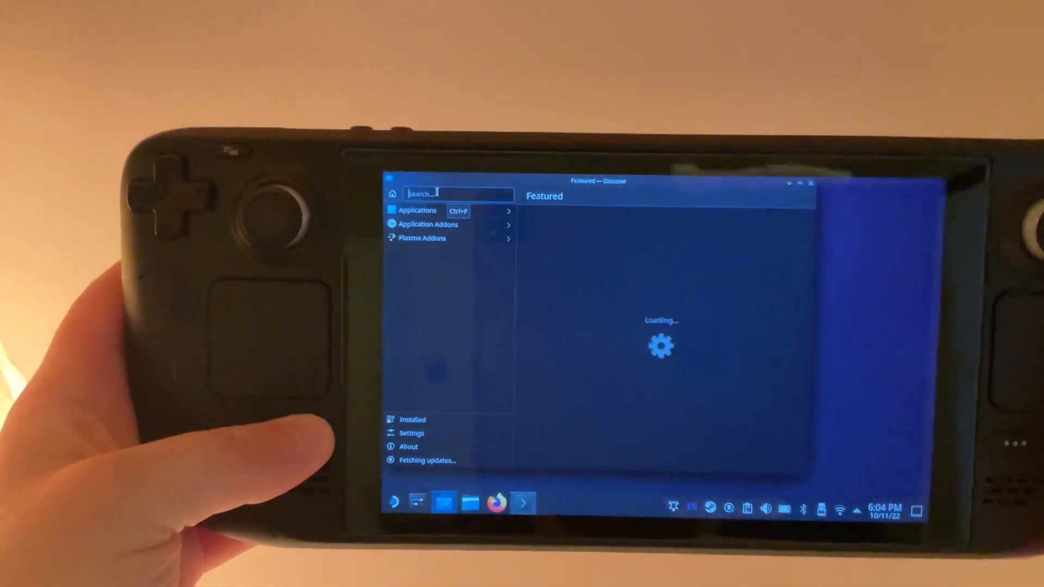
left_click(457, 194)
type("proton")
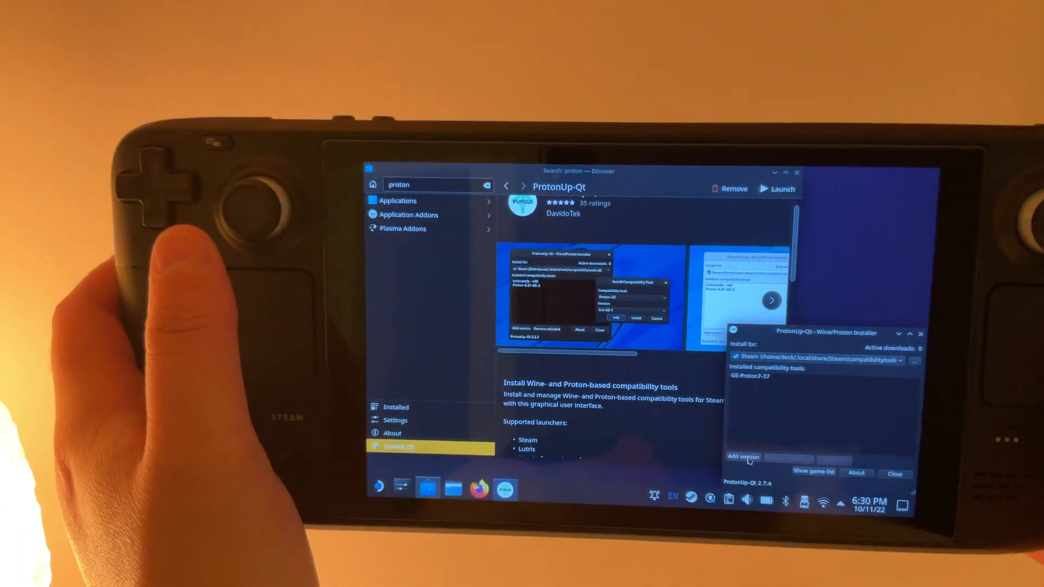
Add a GE-Proton compatibility tool, selecting version GE-Proton7-37 to install
left_click(744, 457)
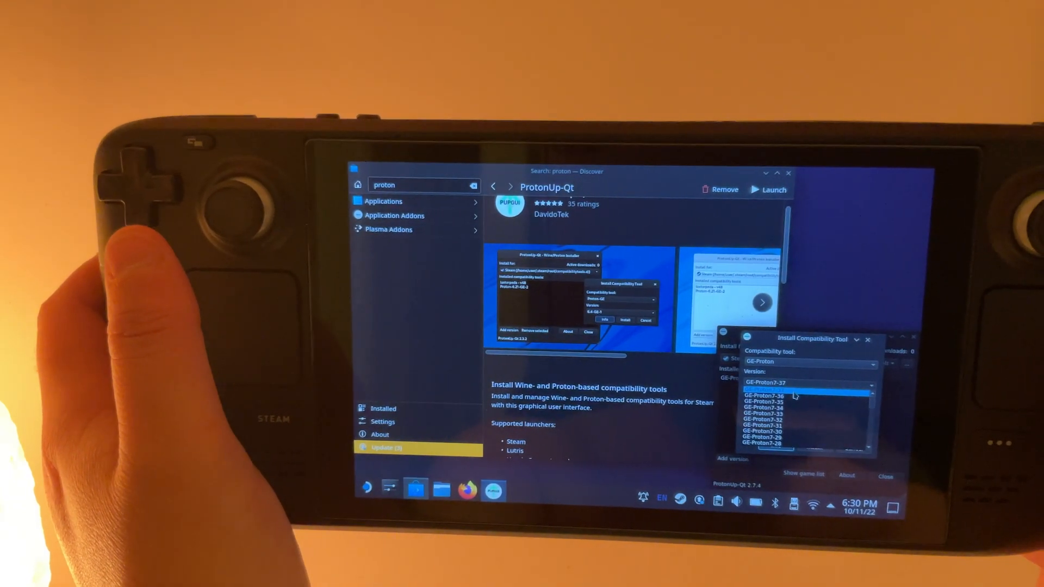
left_click(761, 394)
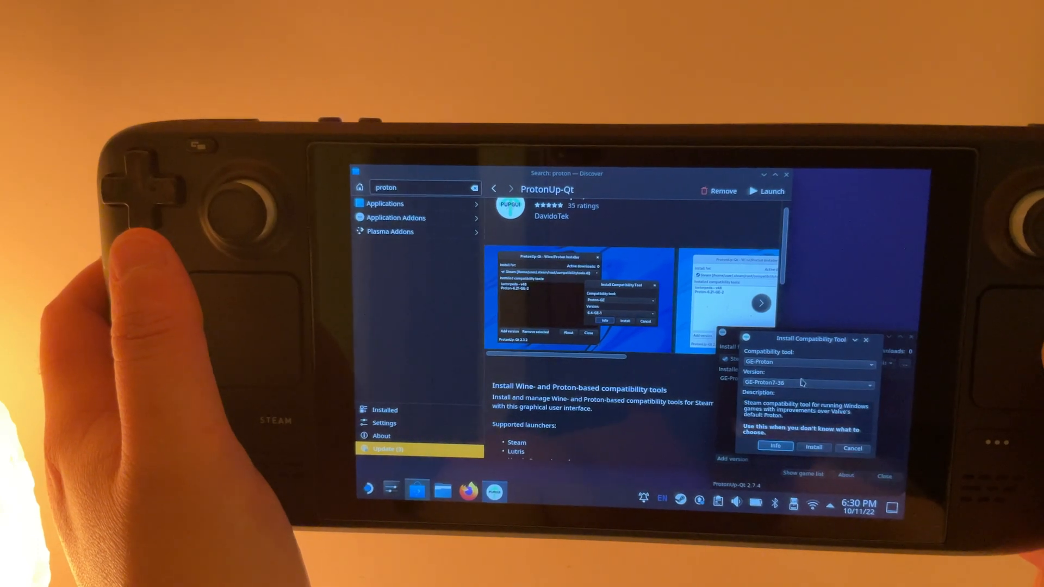
left_click(806, 384)
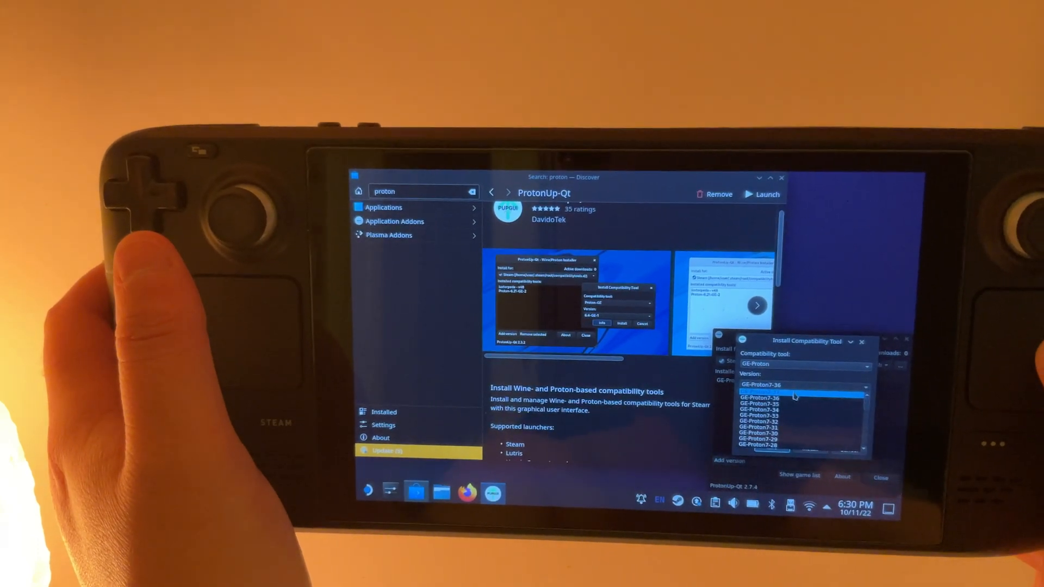
left_click(762, 385)
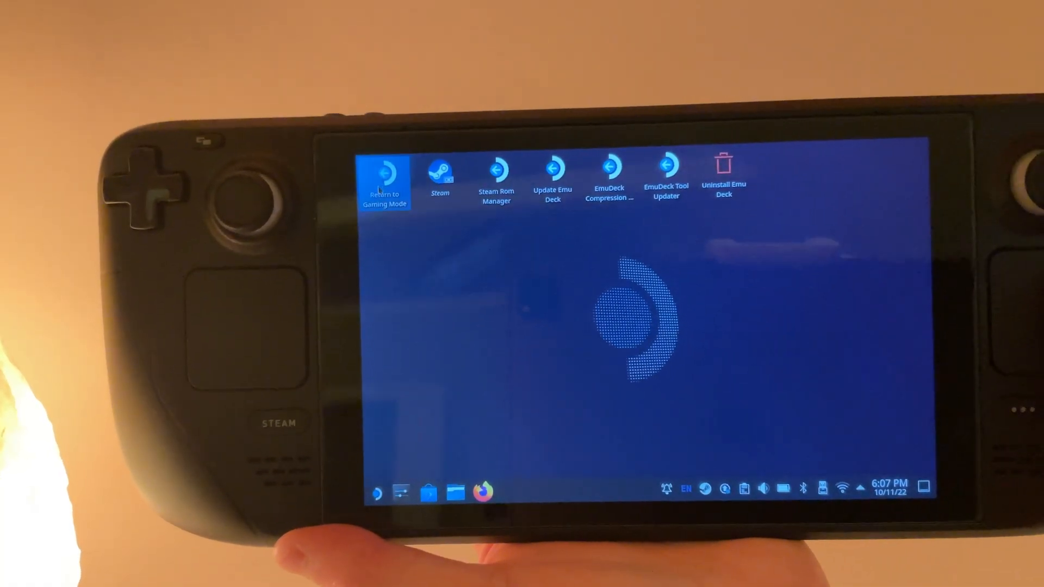
Return to Gaming Mode from the desktop shortcut
left_click(383, 180)
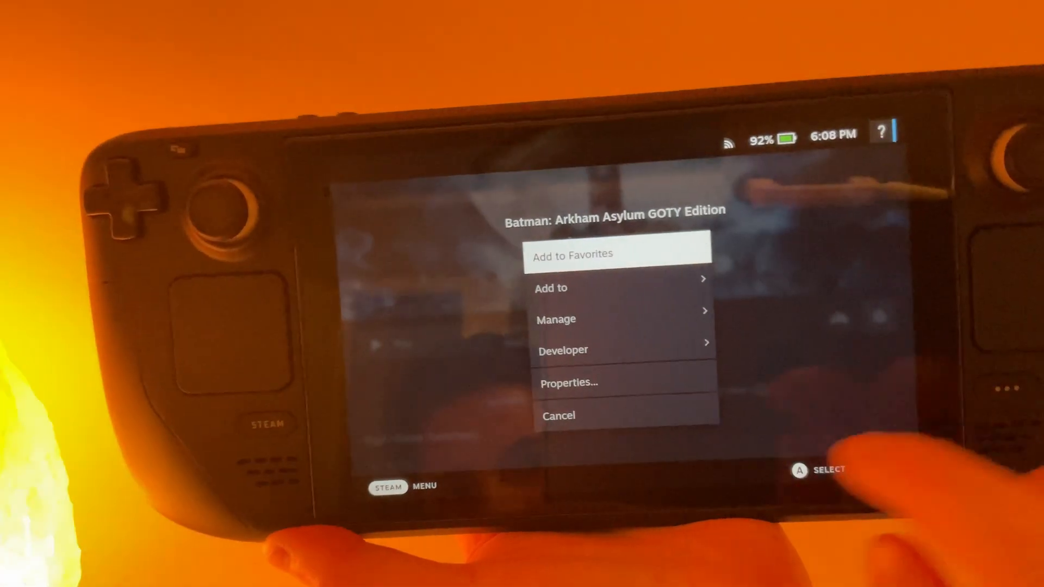
Open Batman: Arkham Asylum's Properties and its Compatibility settings
left_click(567, 382)
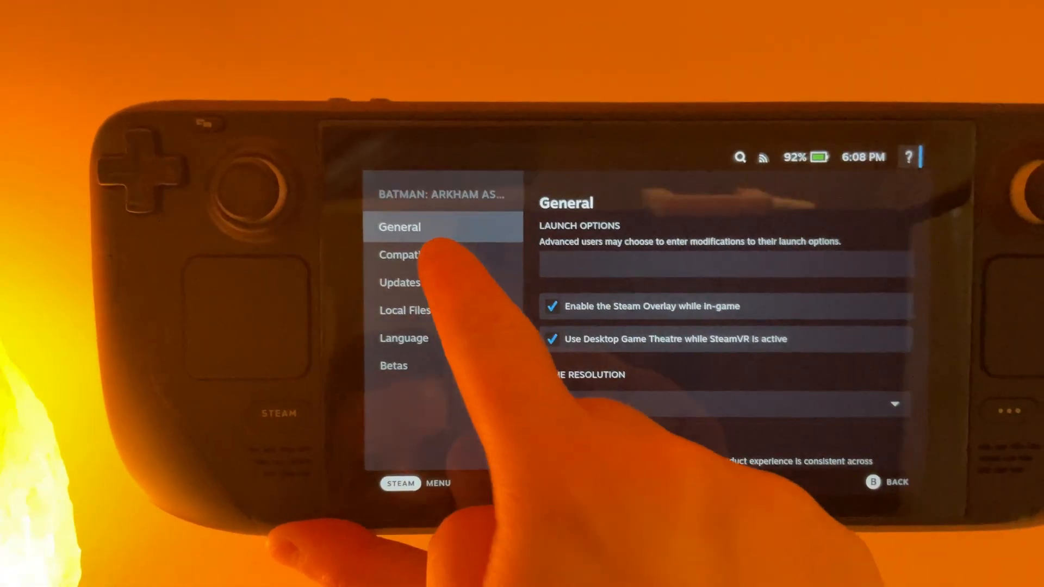
left_click(402, 254)
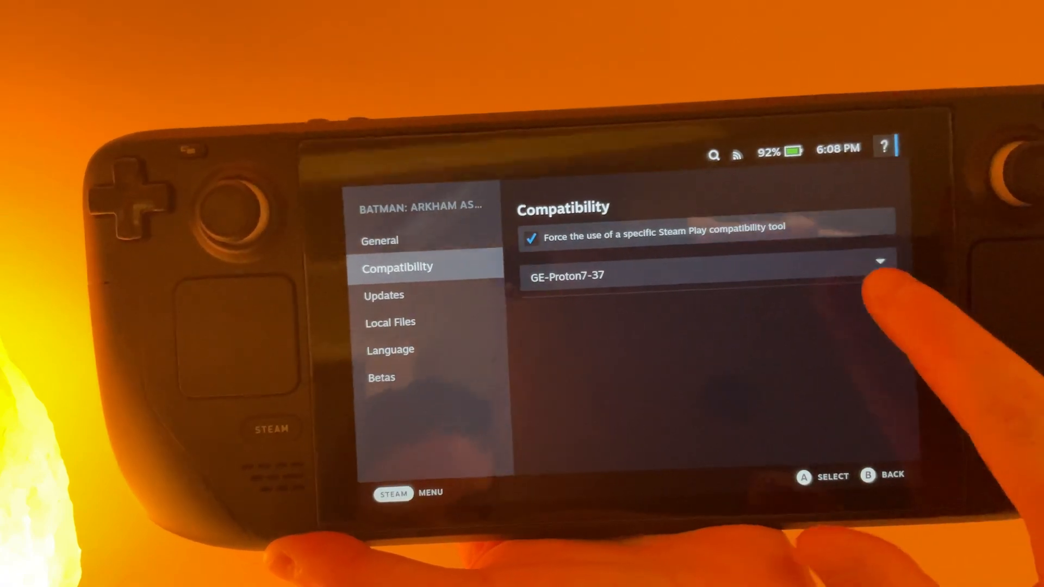